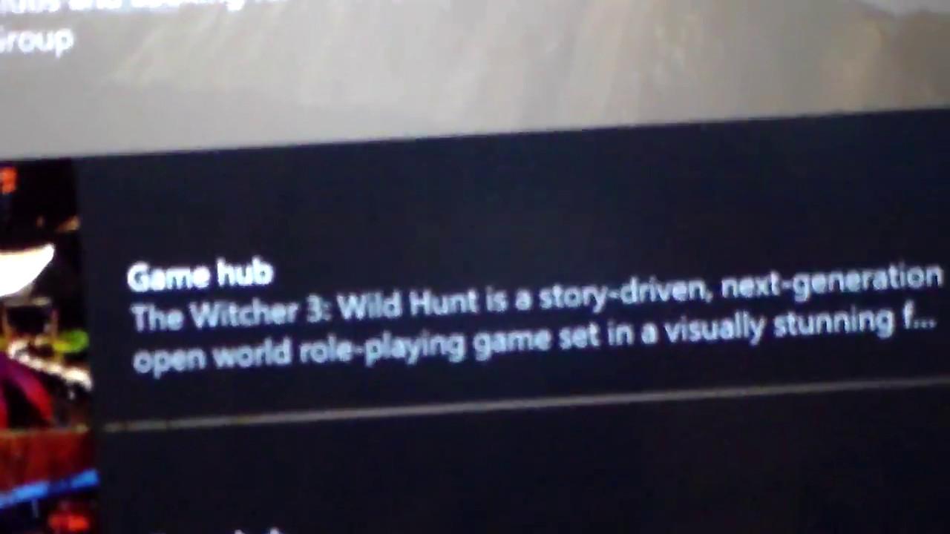
scroll("down", 3)
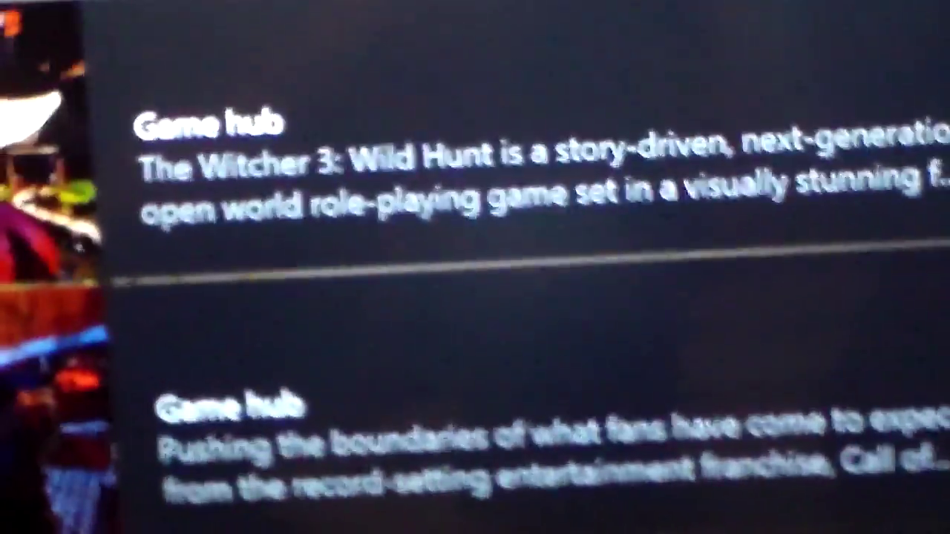